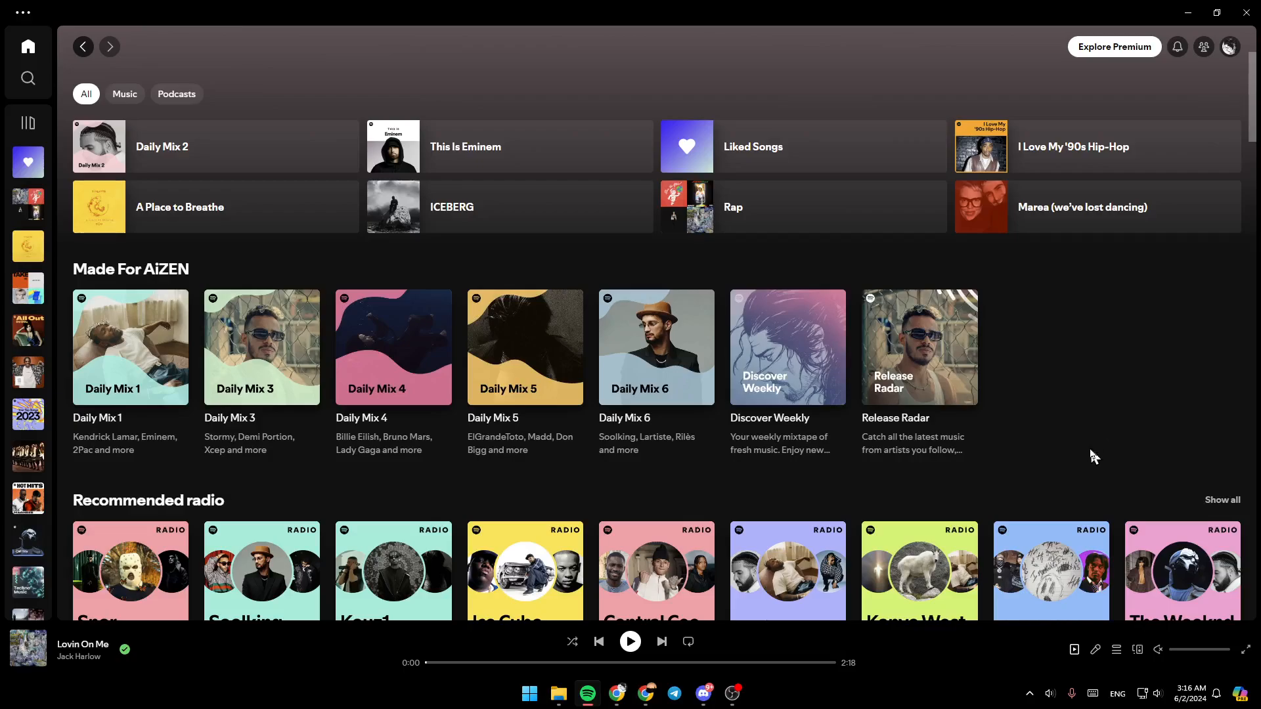
{"action": "mouse_move", "coordinate": [1123, 52]}
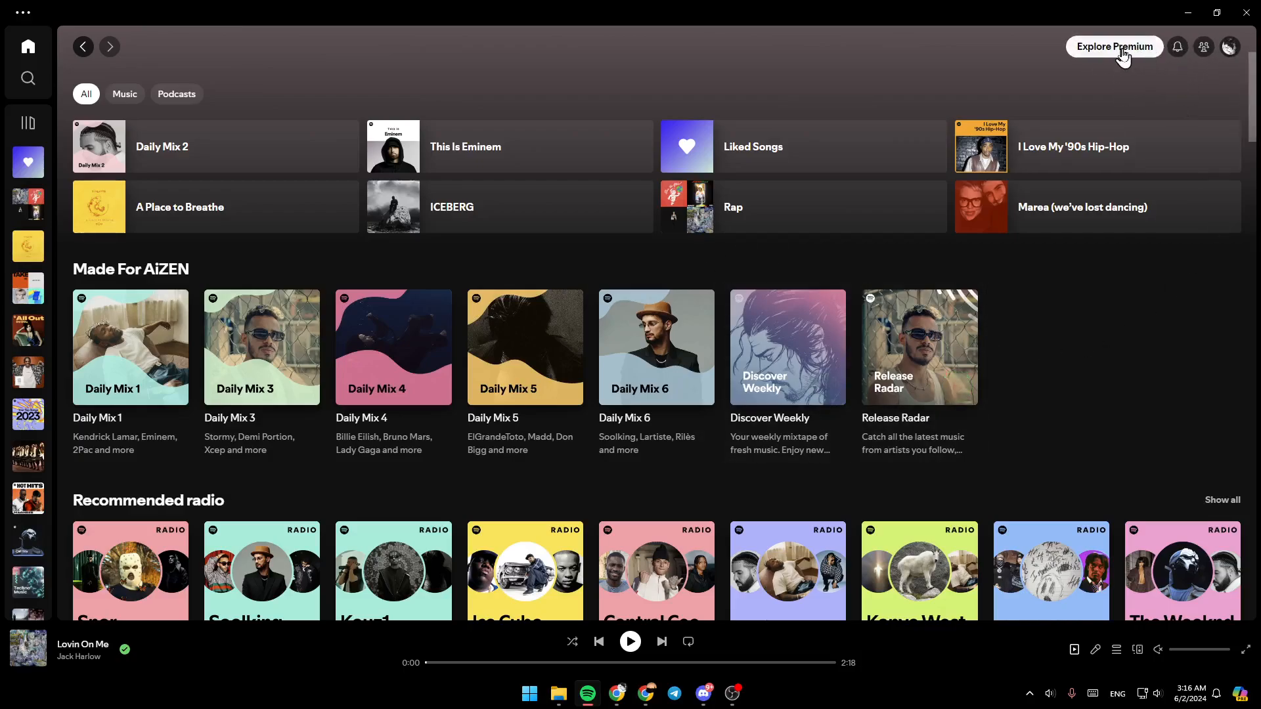
{"action": "mouse_move", "coordinate": [1110, 52]}
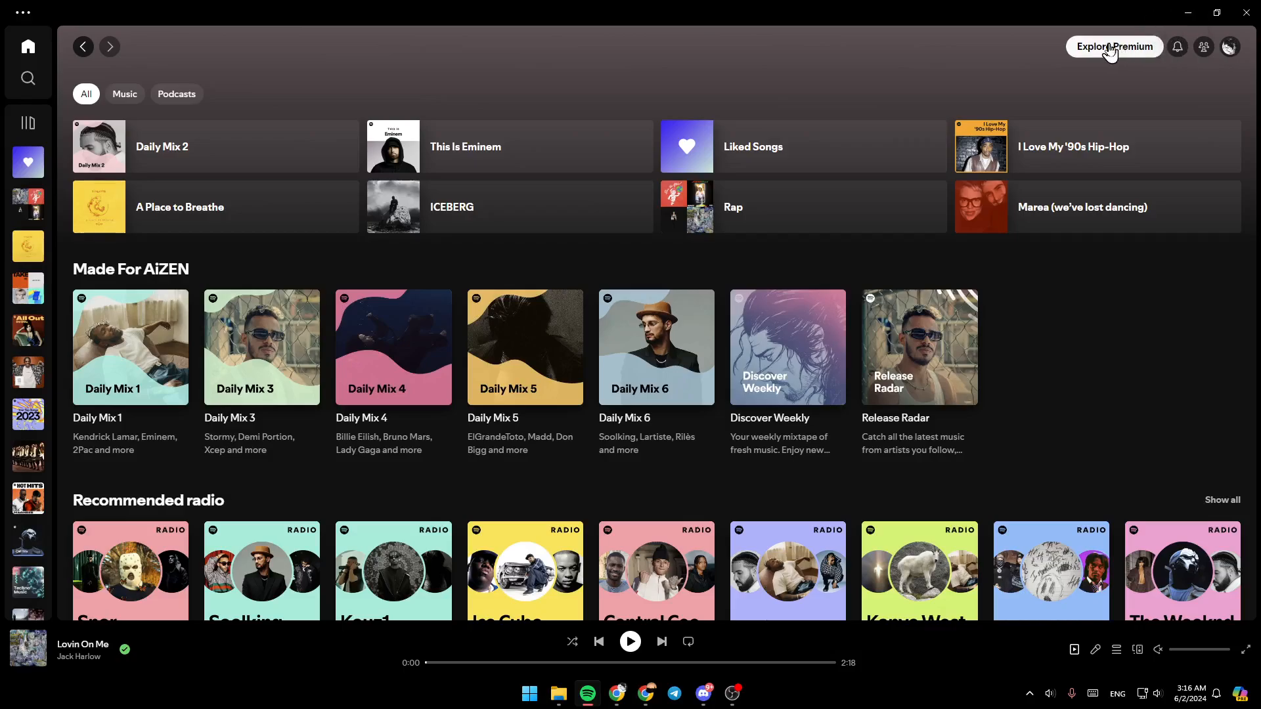
{"action": "mouse_move", "coordinate": [1204, 47]}
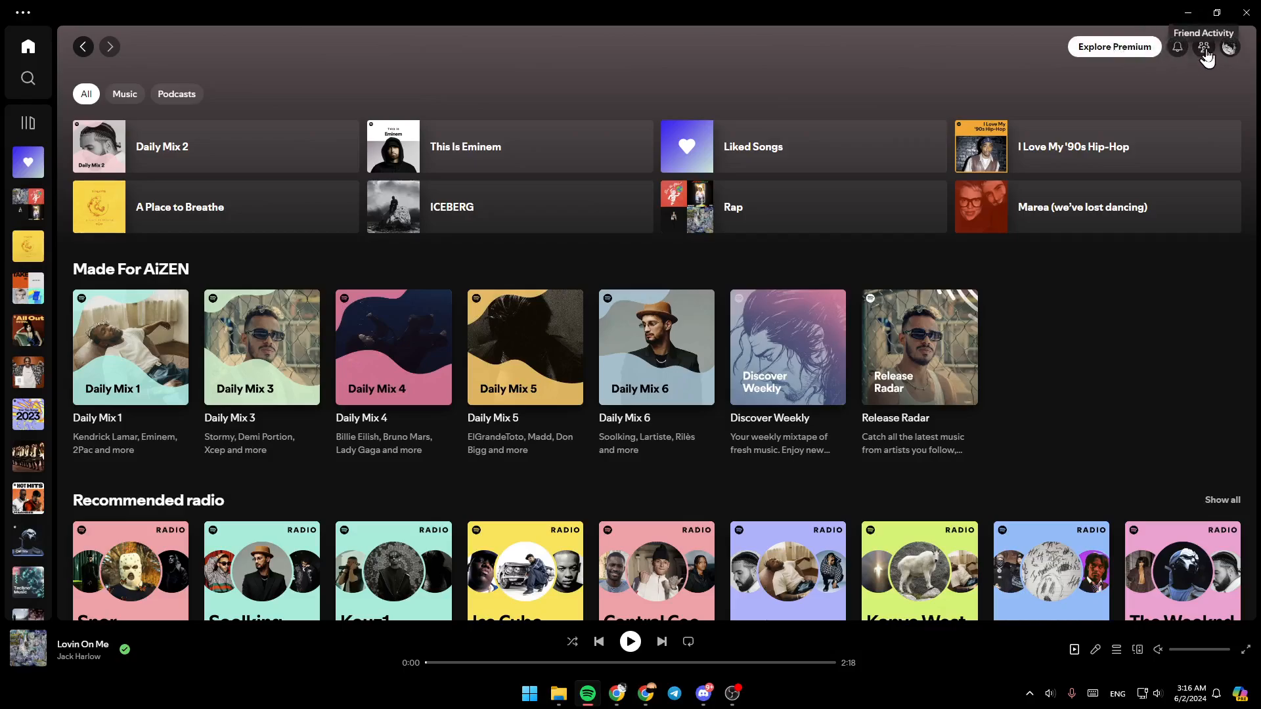
Step: Open Settings from the profile picture's account menu
{"action": "left_click", "coordinate": [1230, 47]}
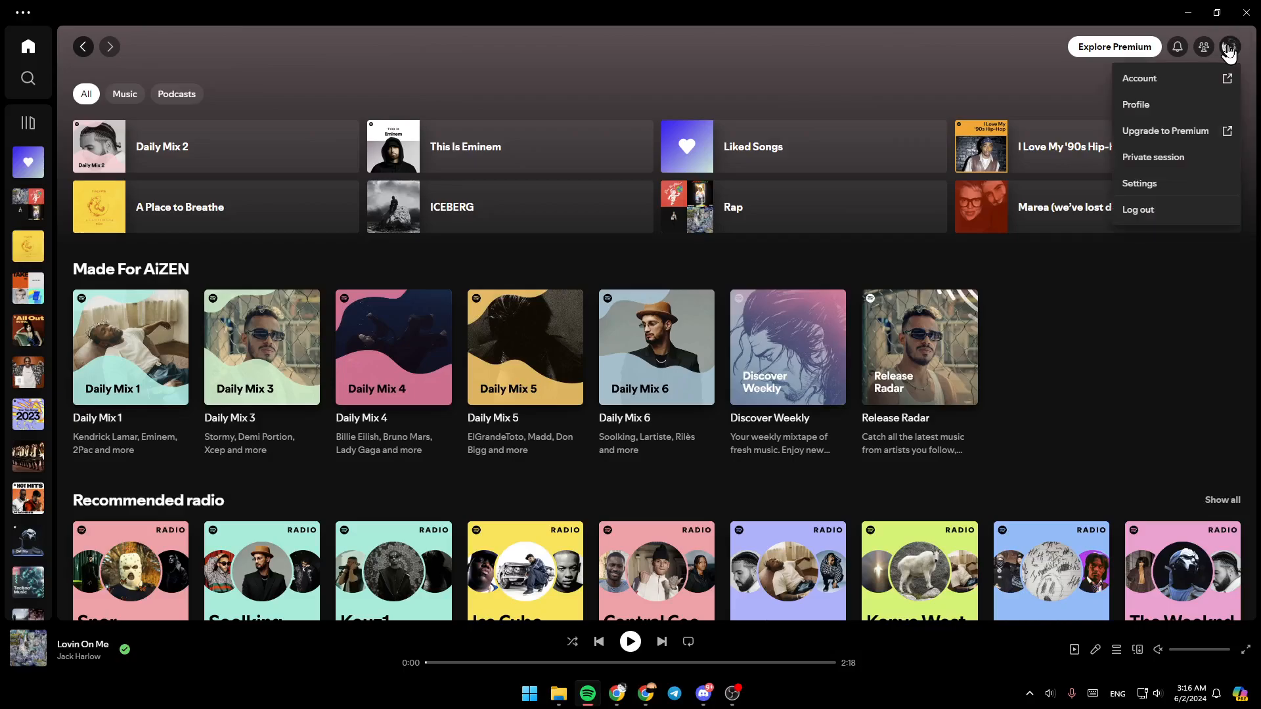
{"action": "mouse_move", "coordinate": [1237, 49]}
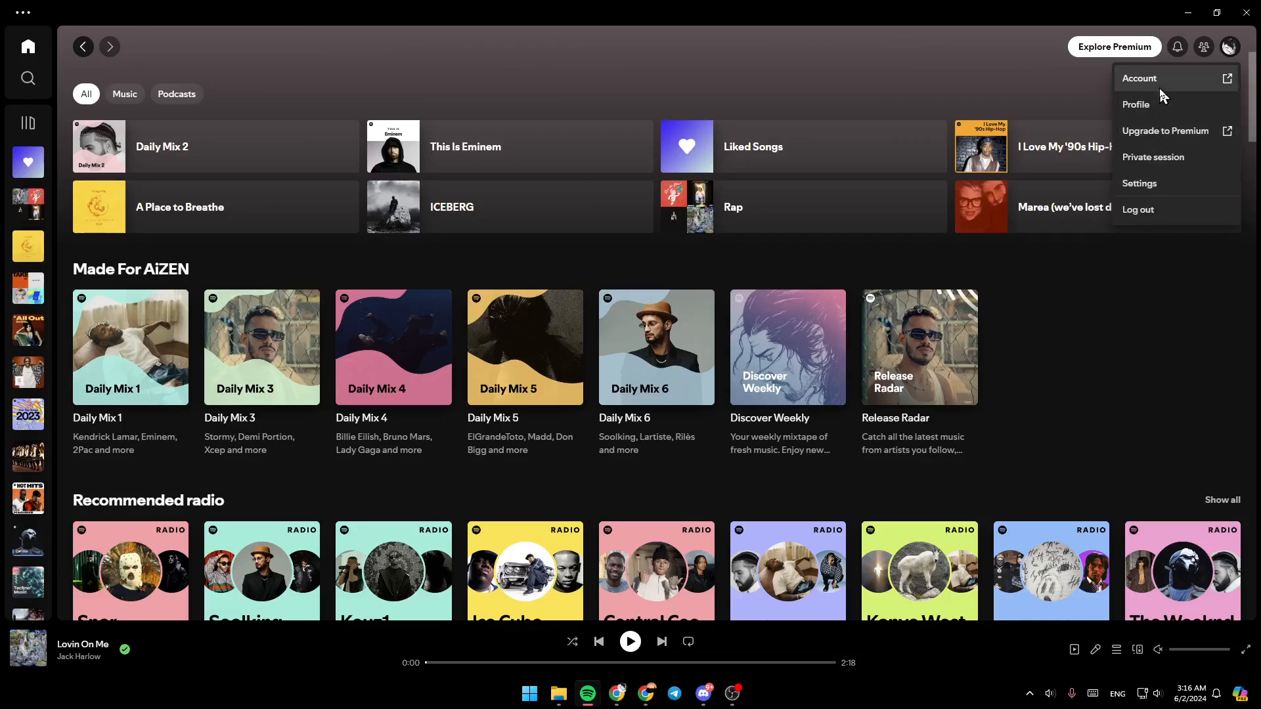
{"action": "mouse_move", "coordinate": [1182, 86]}
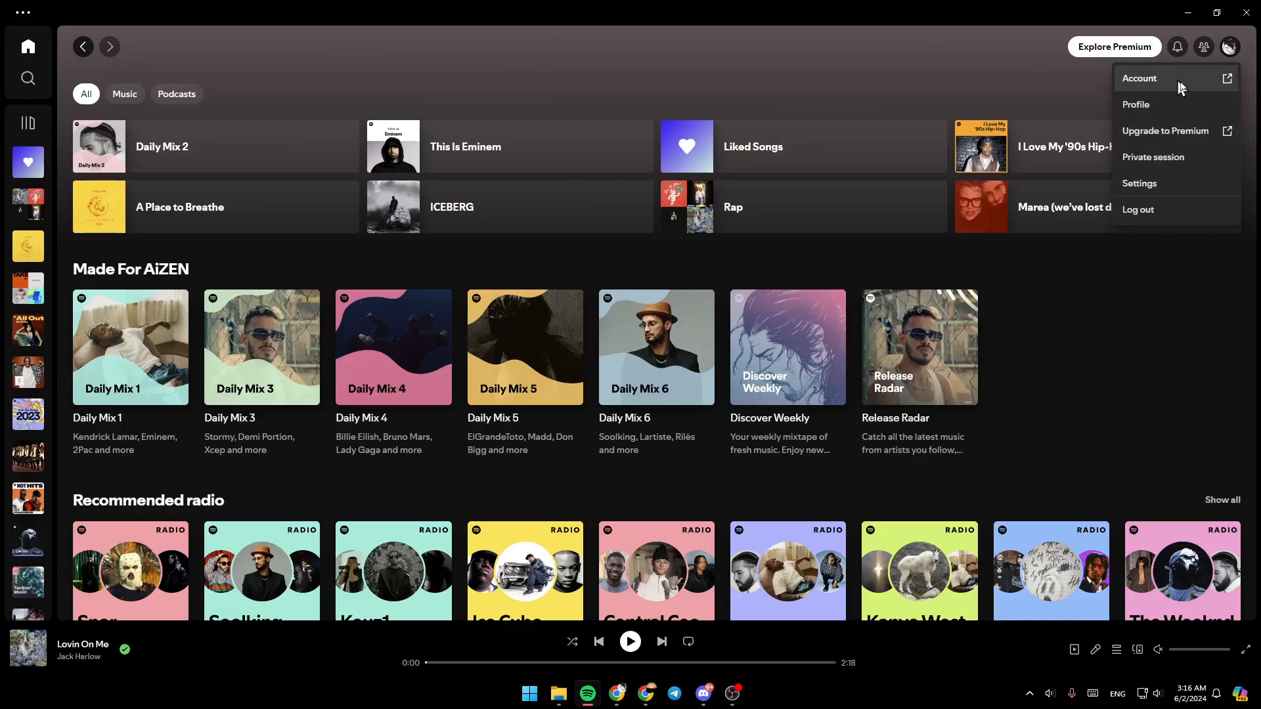
{"action": "mouse_move", "coordinate": [1153, 105]}
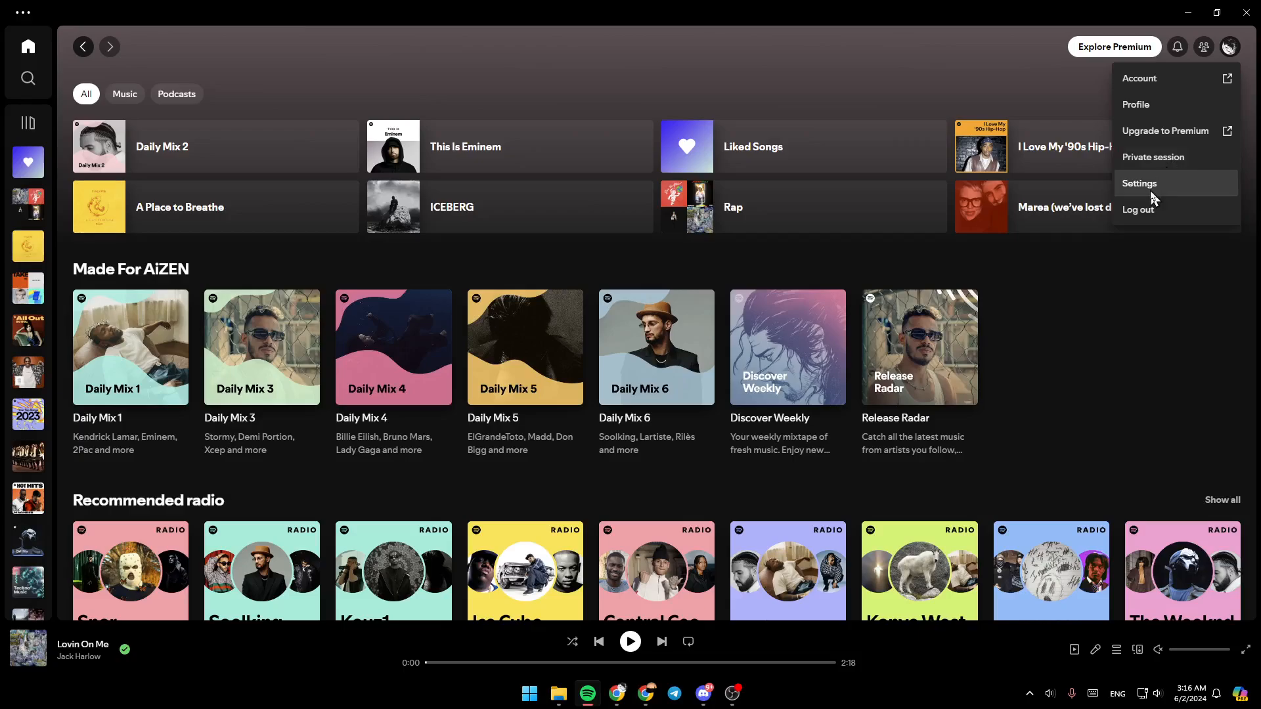
{"action": "mouse_move", "coordinate": [1163, 215]}
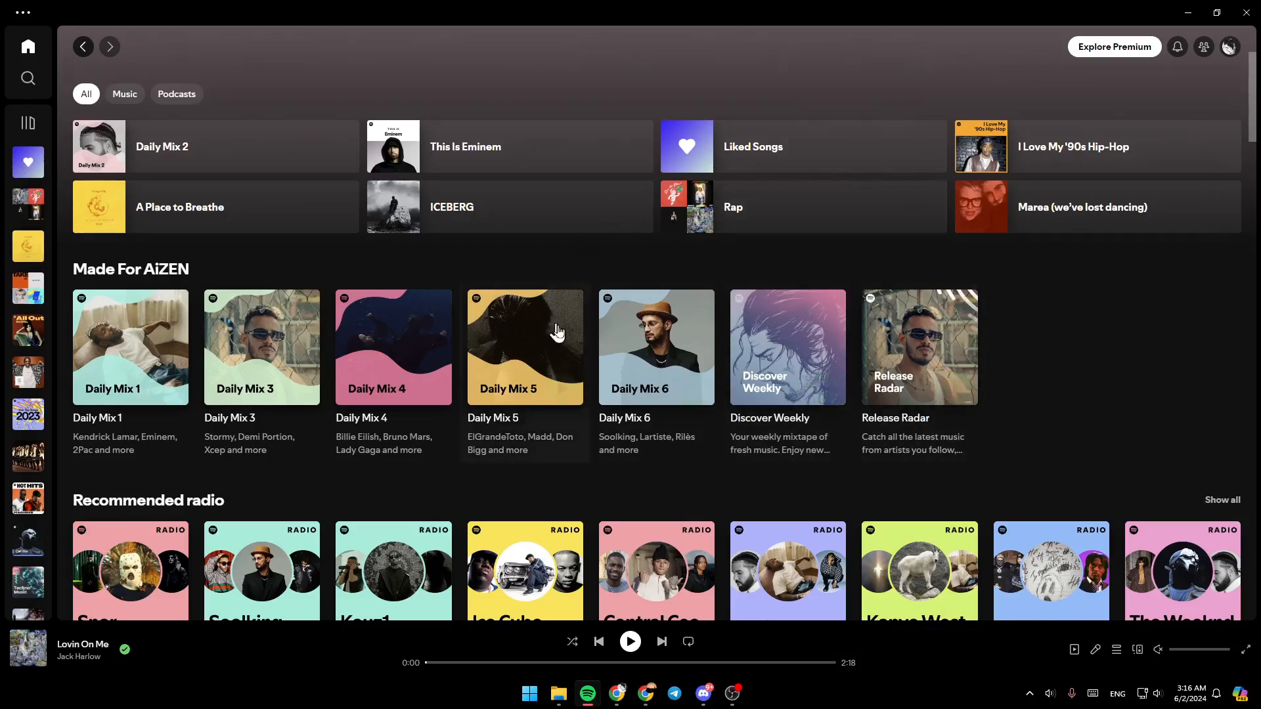
{"action": "mouse_move", "coordinate": [1096, 364]}
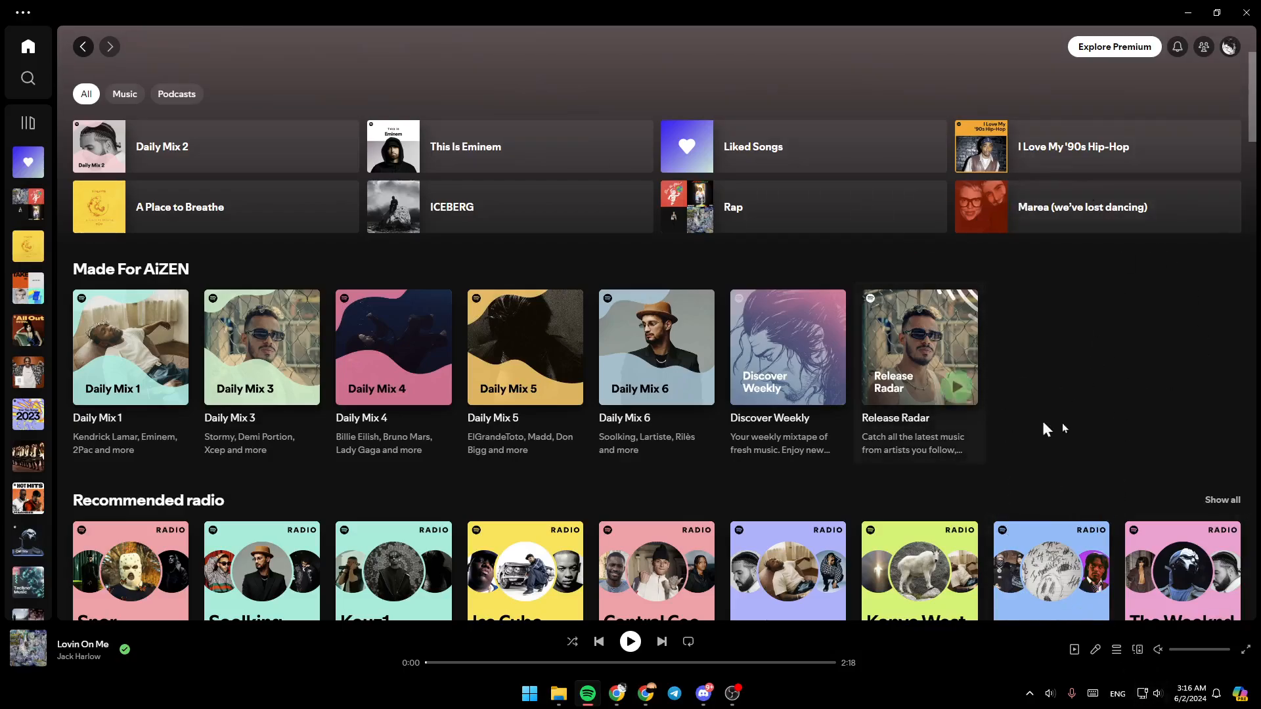
{"action": "mouse_move", "coordinate": [954, 156]}
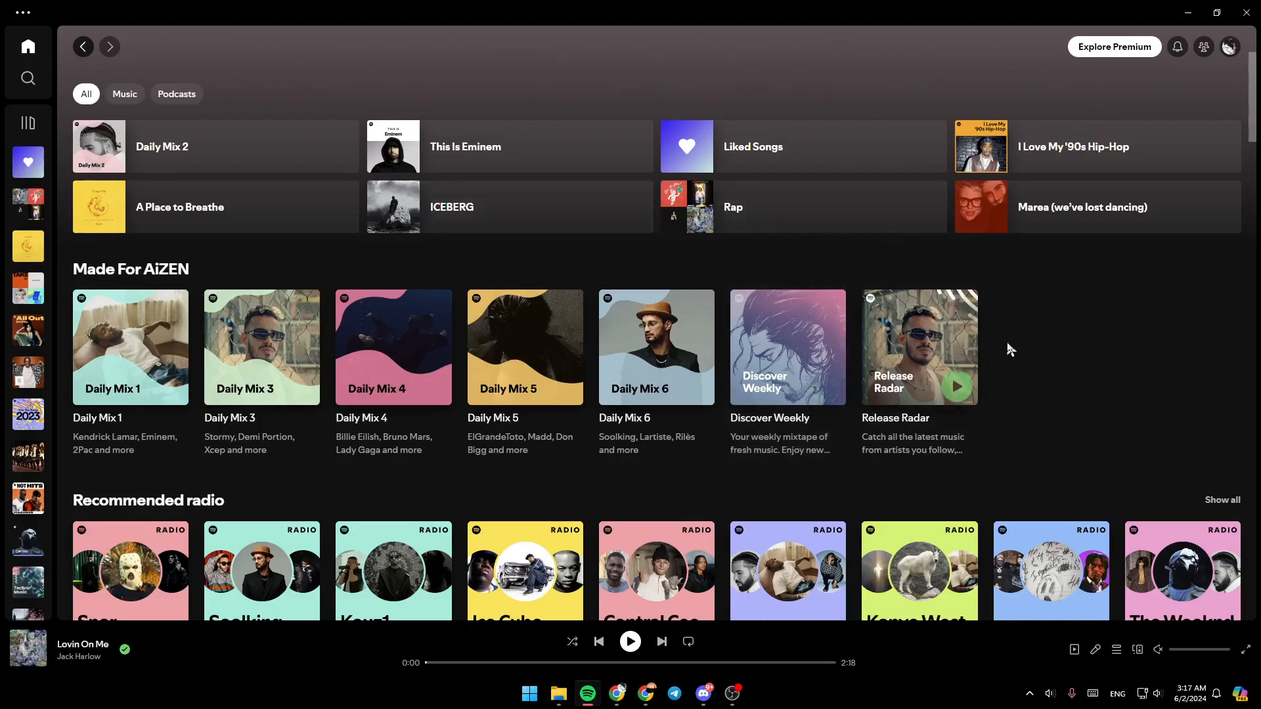
{"action": "mouse_move", "coordinate": [979, 312]}
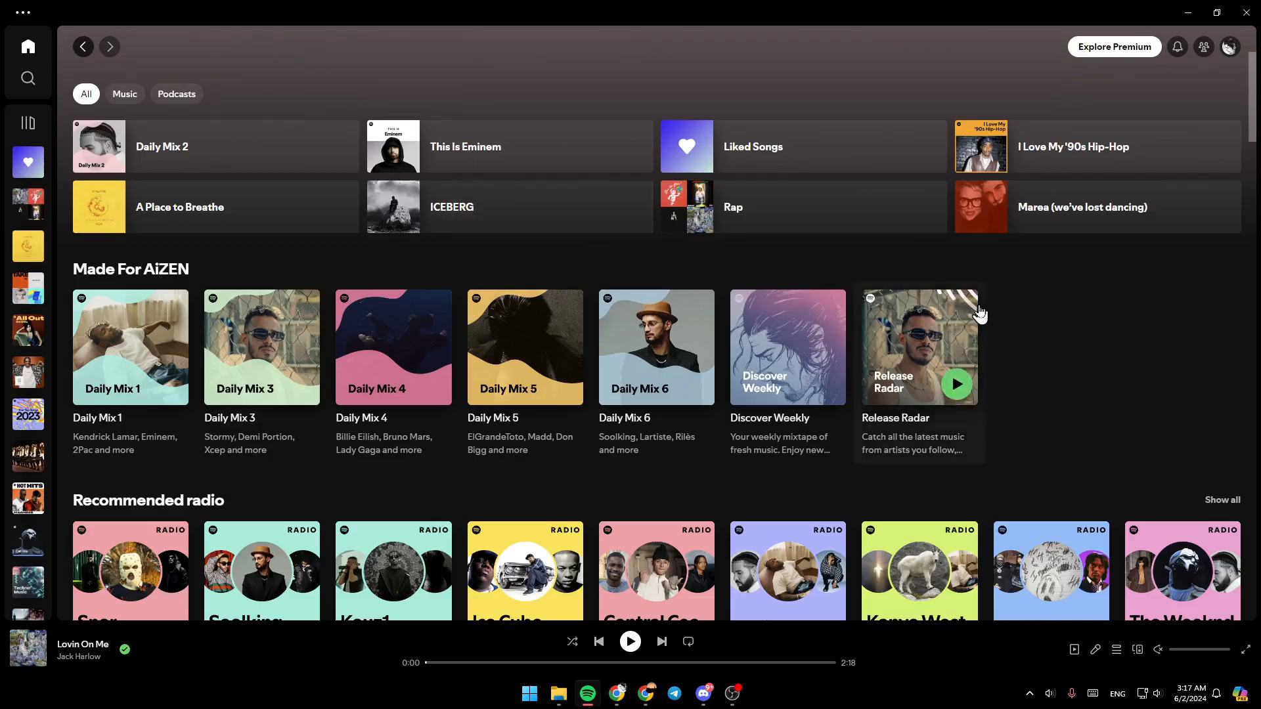
{"action": "left_click", "coordinate": [1230, 46]}
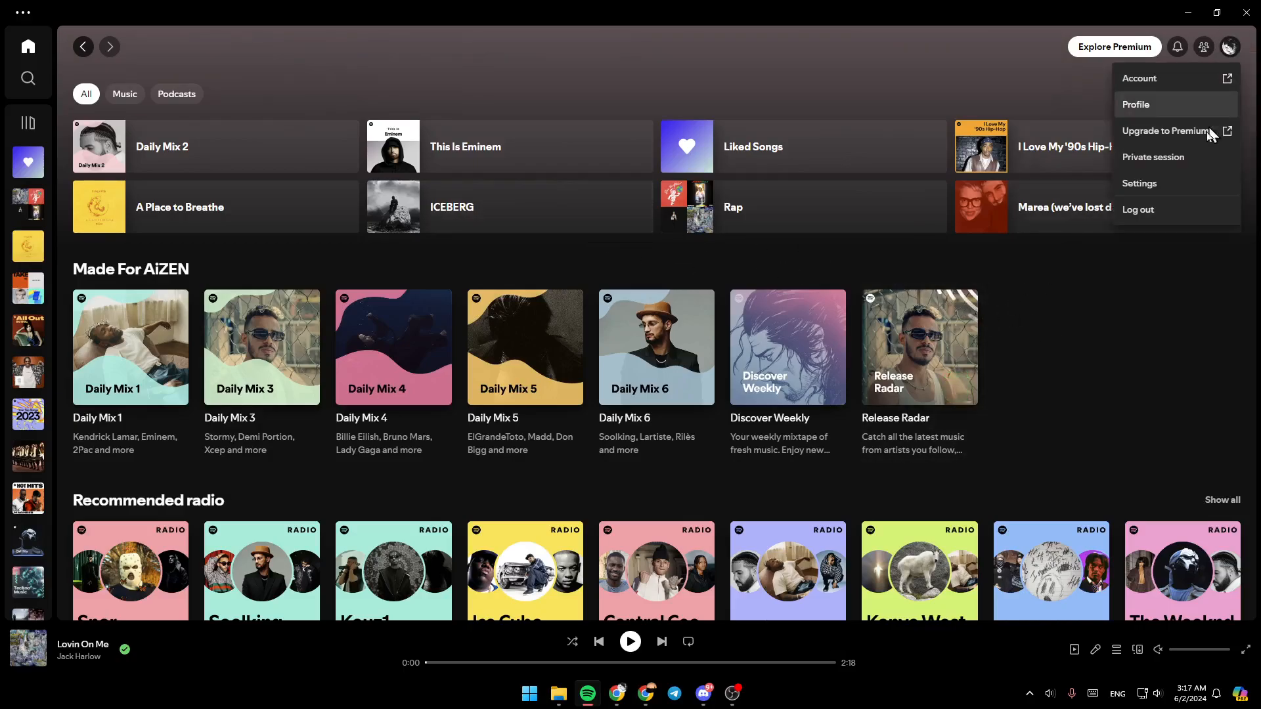
{"action": "left_click", "coordinate": [1140, 183]}
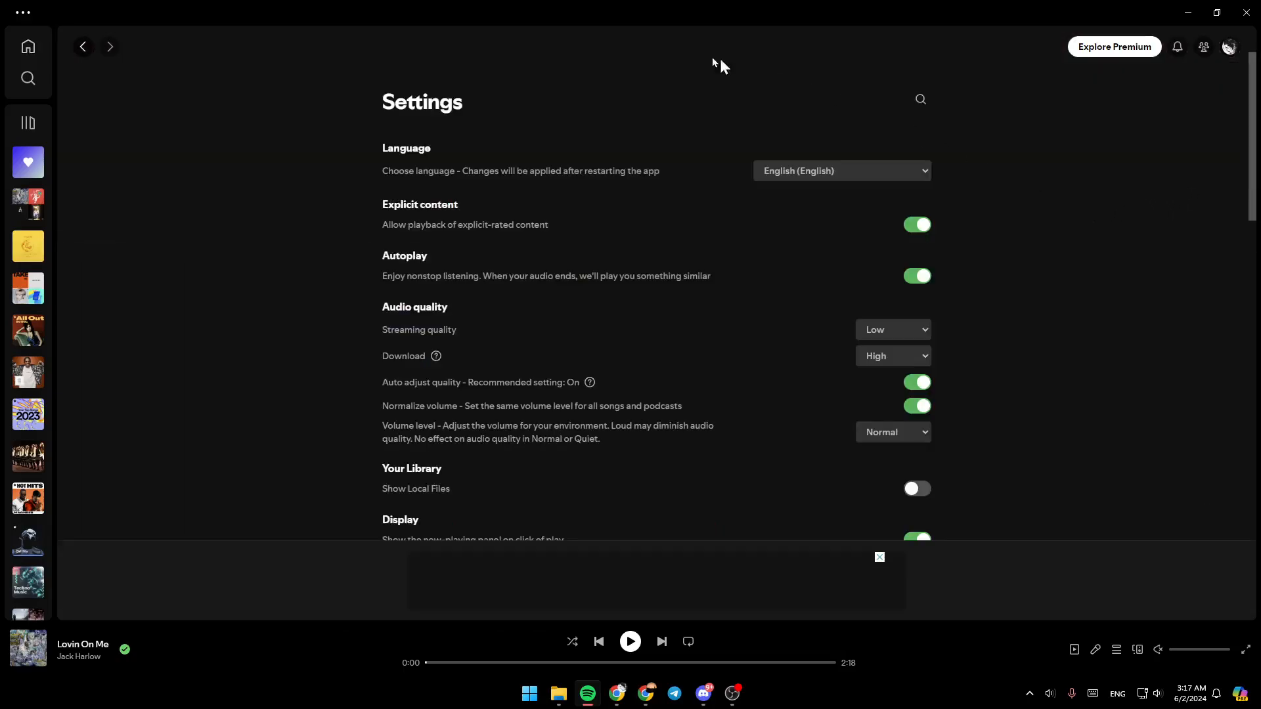
{"action": "mouse_move", "coordinate": [659, 256]}
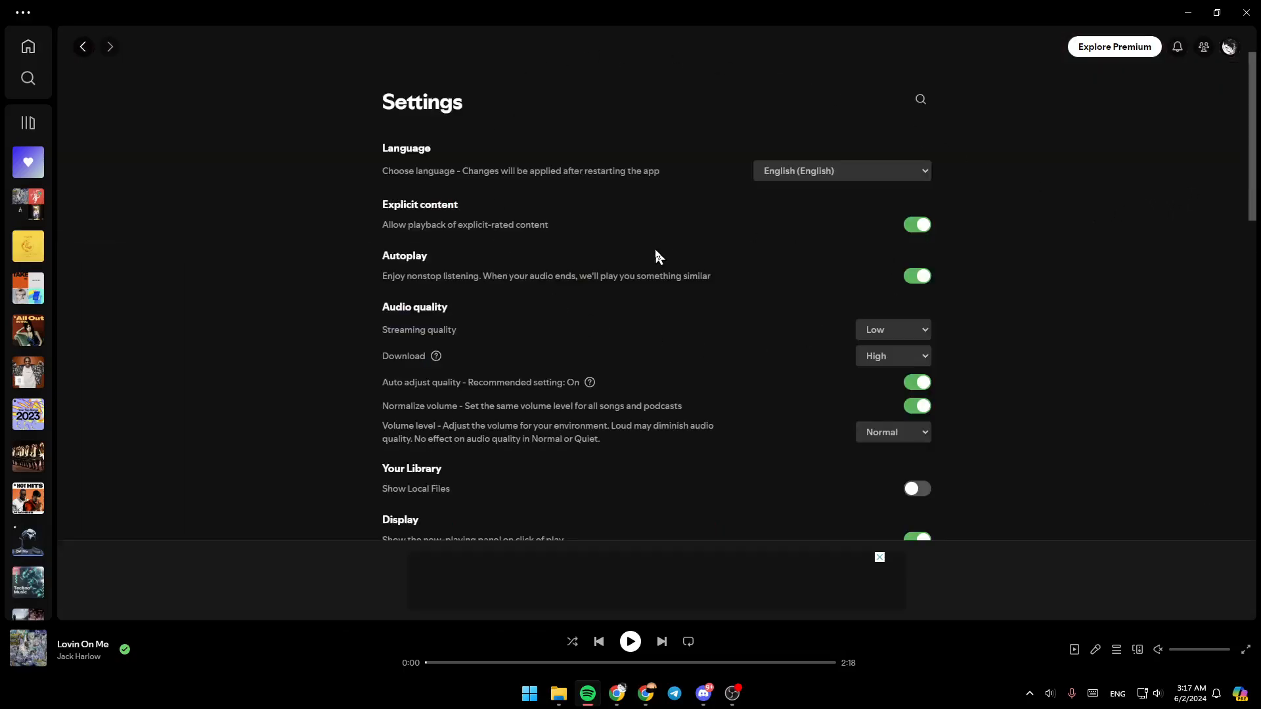
{"action": "mouse_move", "coordinate": [723, 337]}
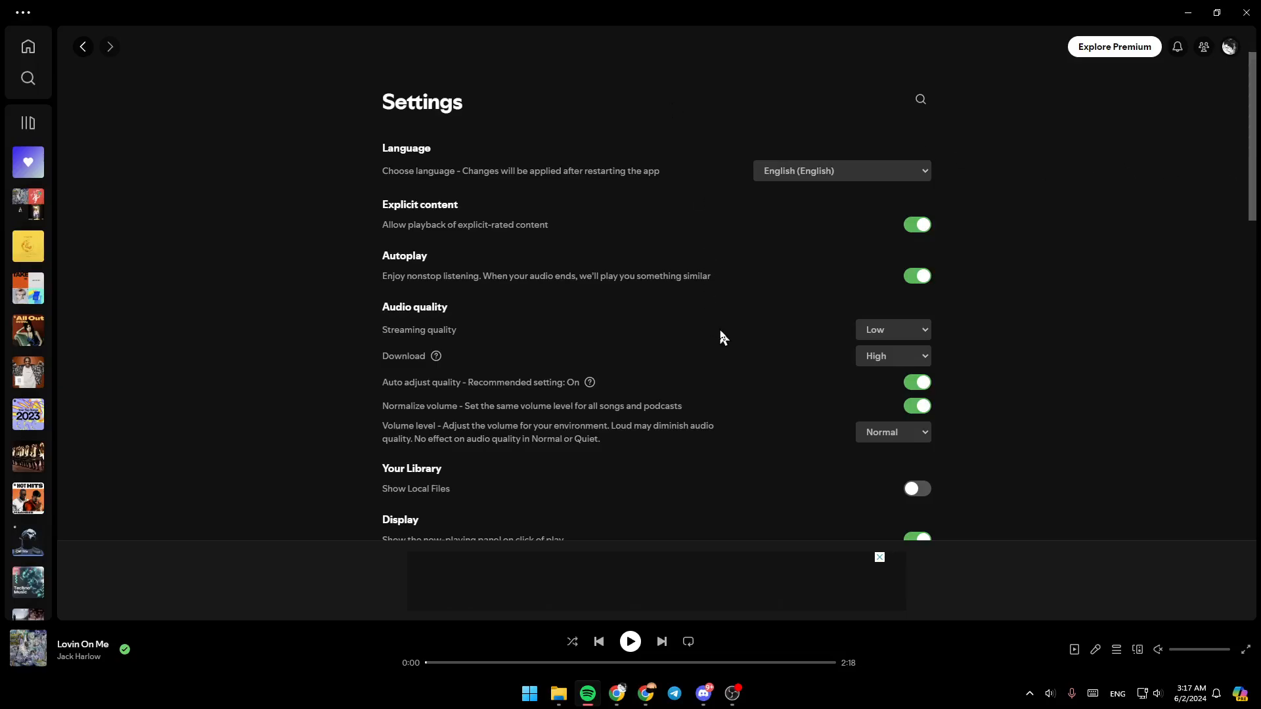
Step: Scroll down Settings to the Storage section showing 0 MB downloads and 4 MB cache
{"action": "scroll", "scroll_direction": "down", "scroll_amount": 3}
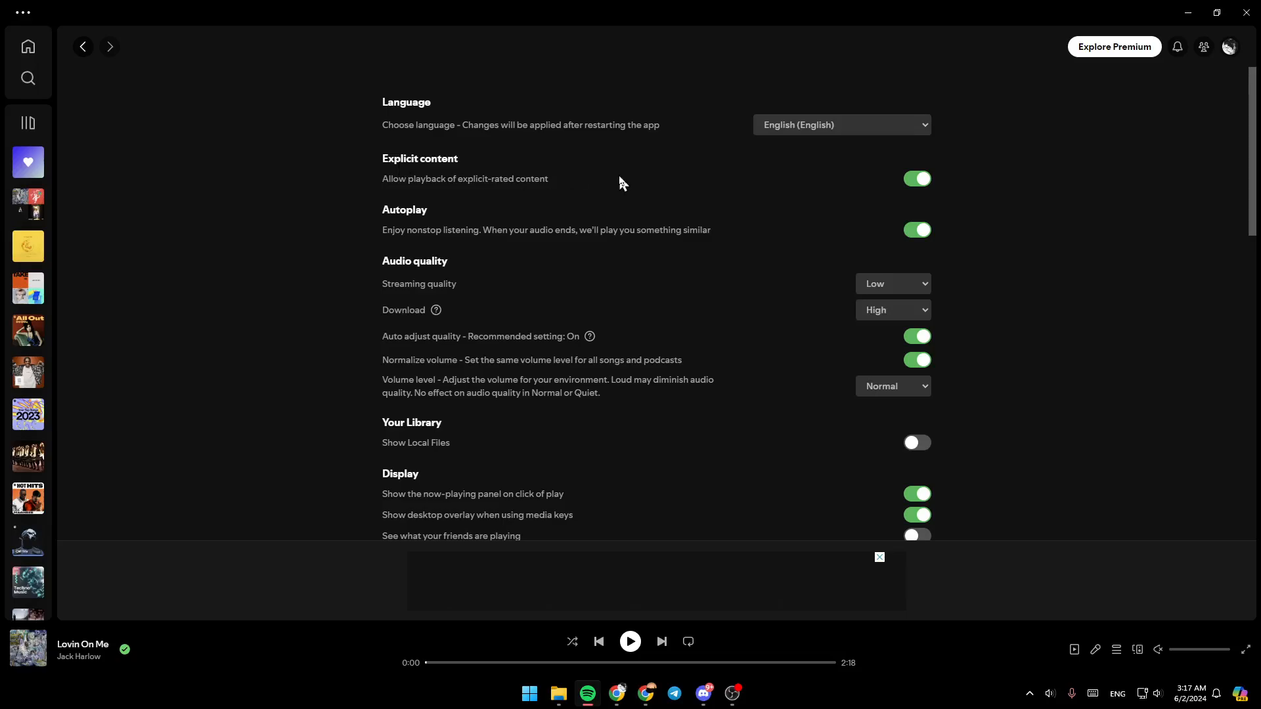
{"action": "mouse_move", "coordinate": [1133, 260]}
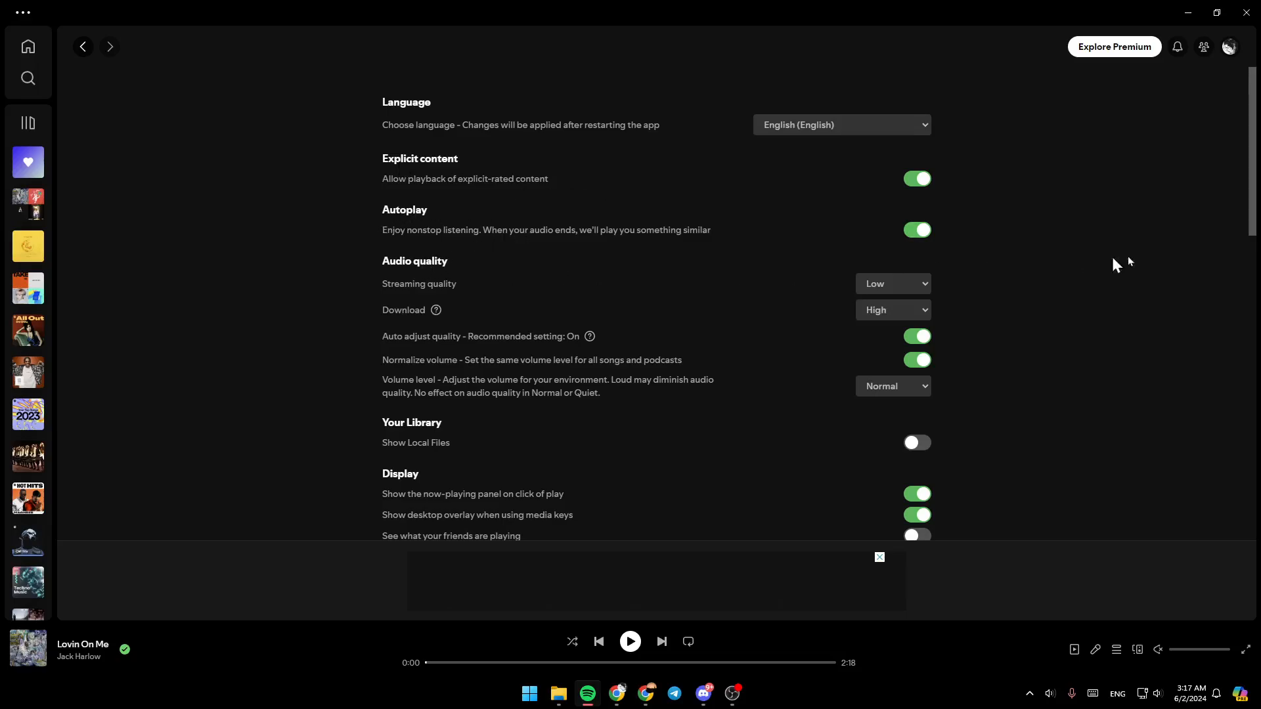
{"action": "scroll", "scroll_direction": "down", "scroll_amount": 3}
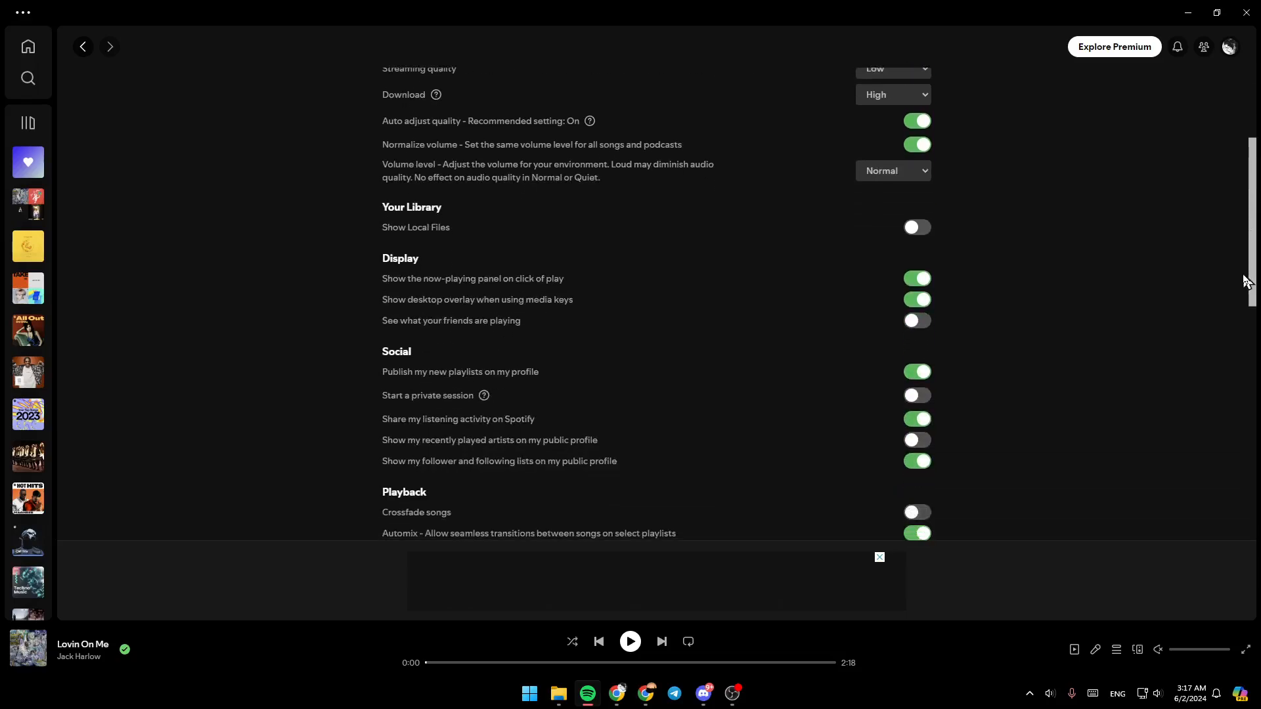
{"action": "scroll", "scroll_direction": "down", "scroll_amount": 3}
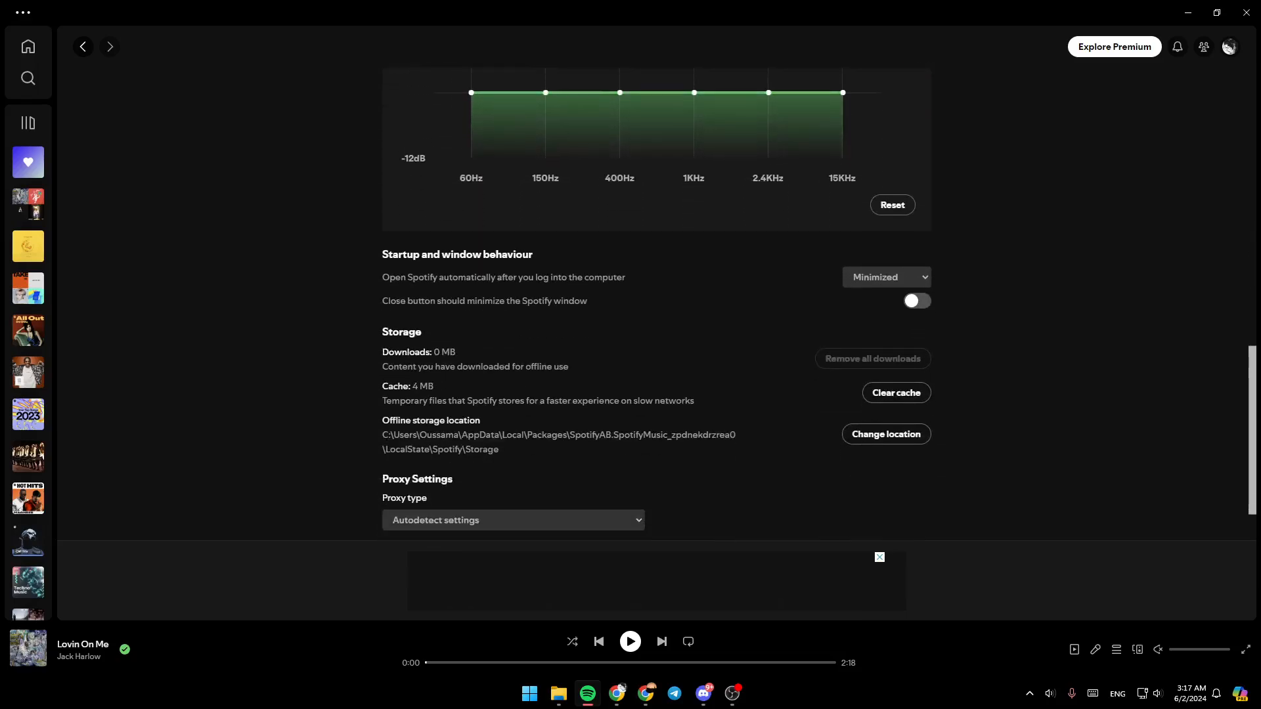
{"action": "scroll", "scroll_direction": "down", "scroll_amount": 3}
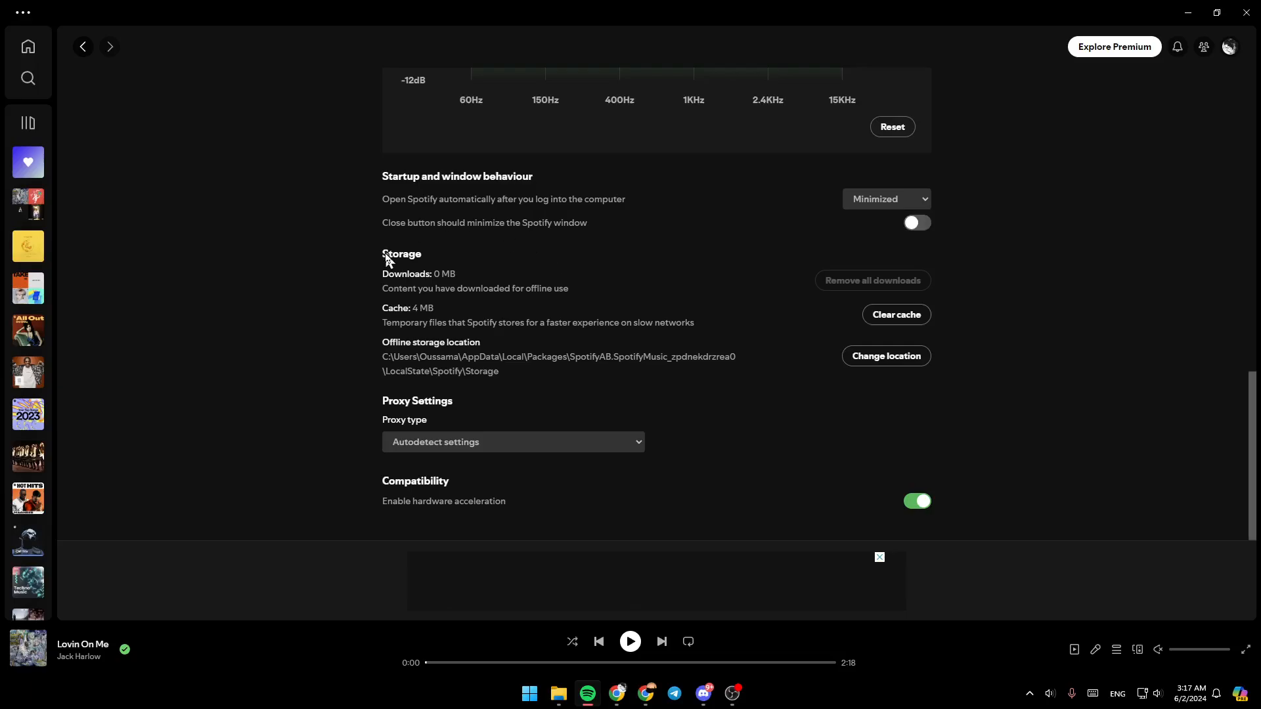
{"action": "mouse_move", "coordinate": [398, 278]}
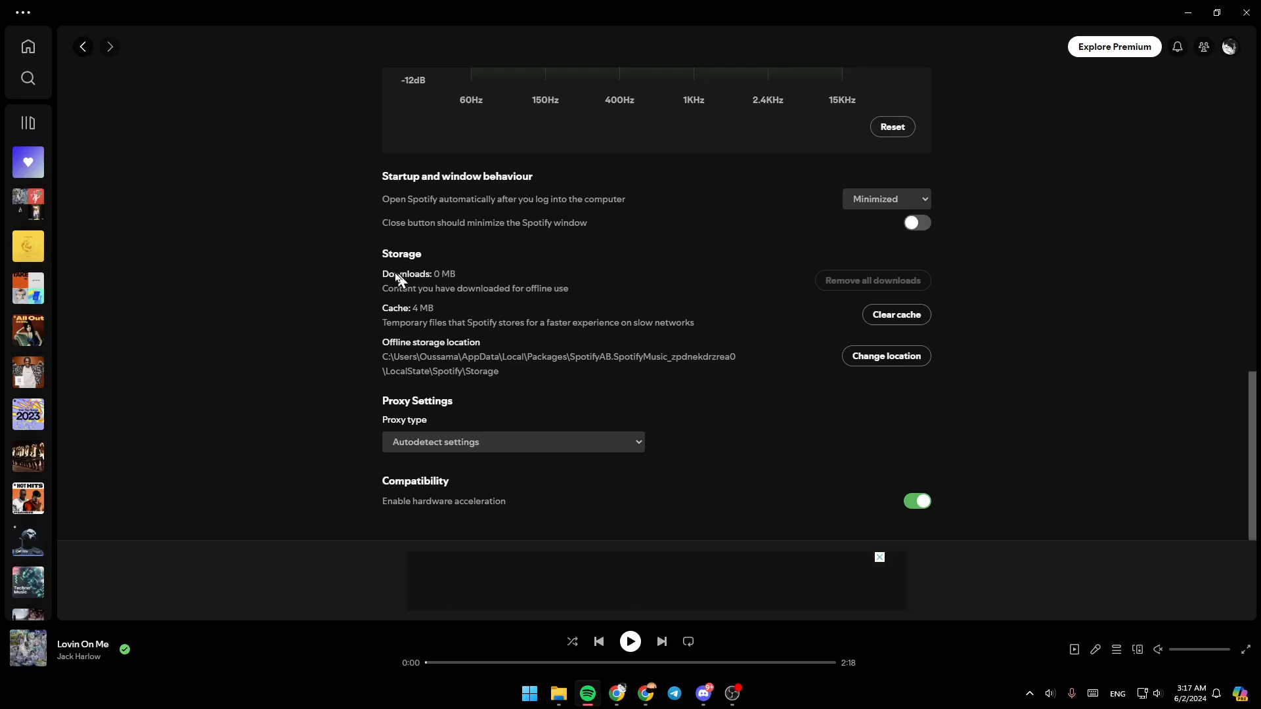
{"action": "mouse_move", "coordinate": [453, 321]}
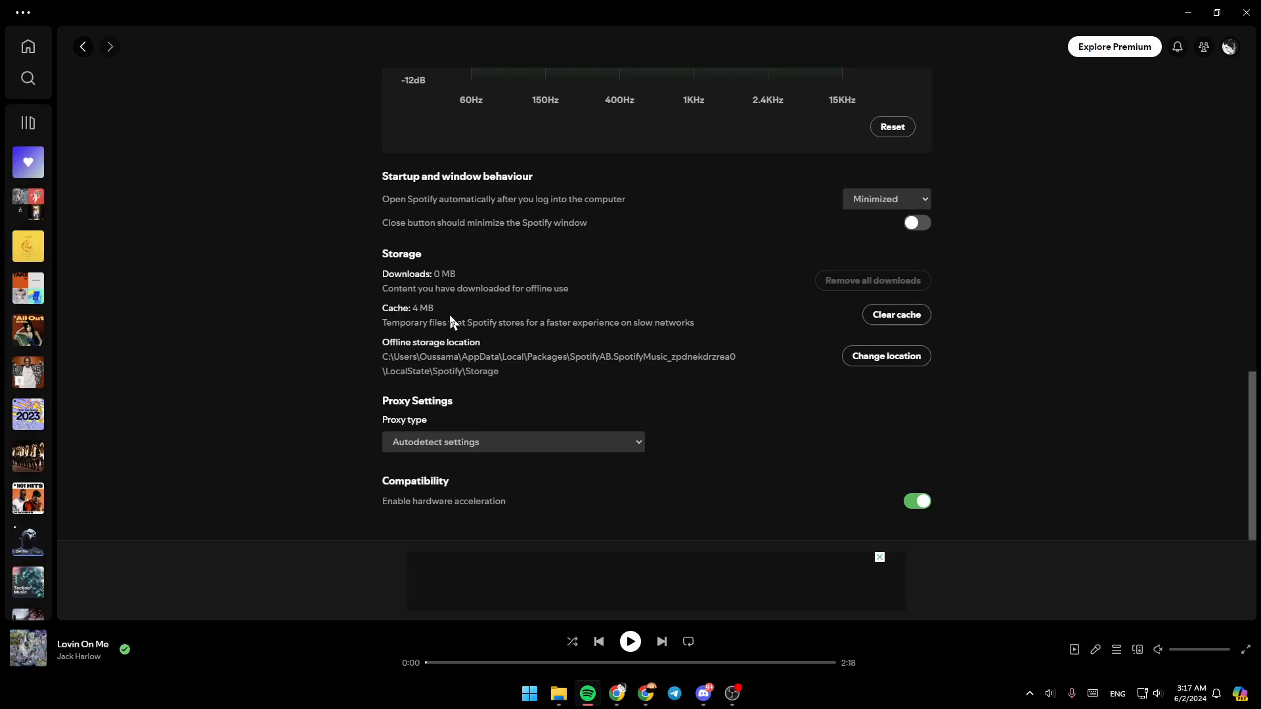
{"action": "mouse_move", "coordinate": [417, 357]}
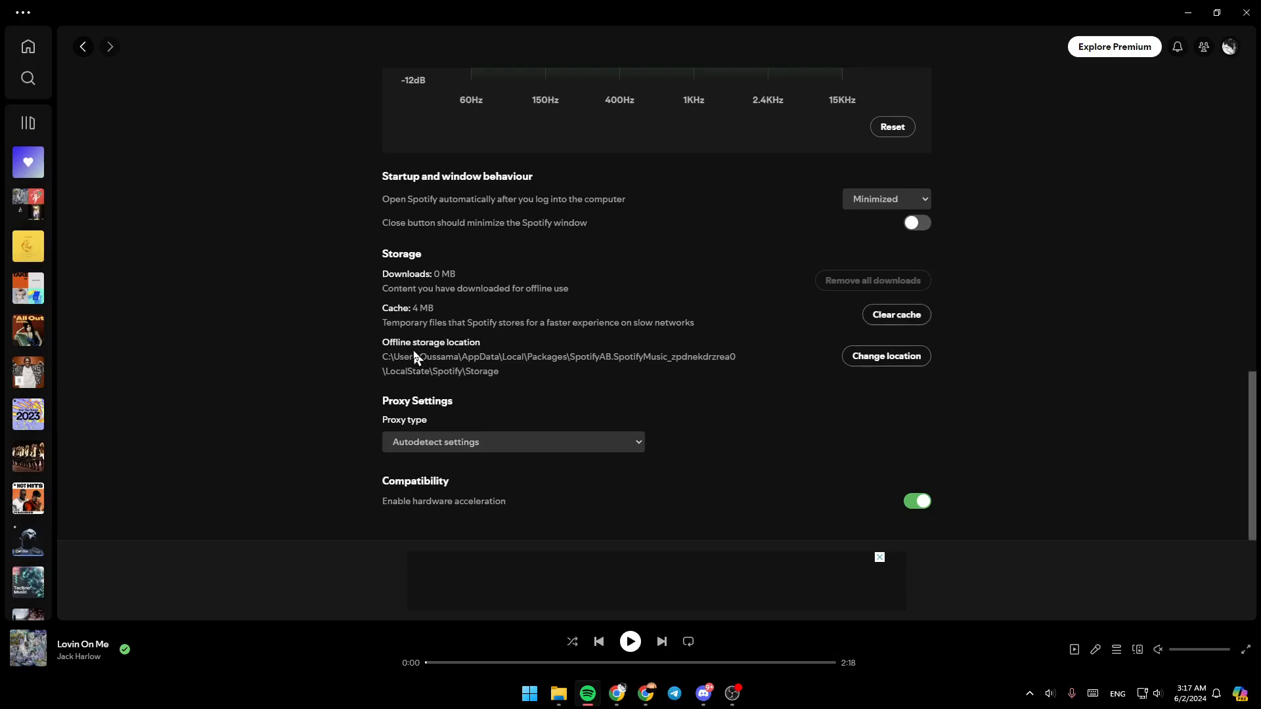
{"action": "mouse_move", "coordinate": [884, 332]}
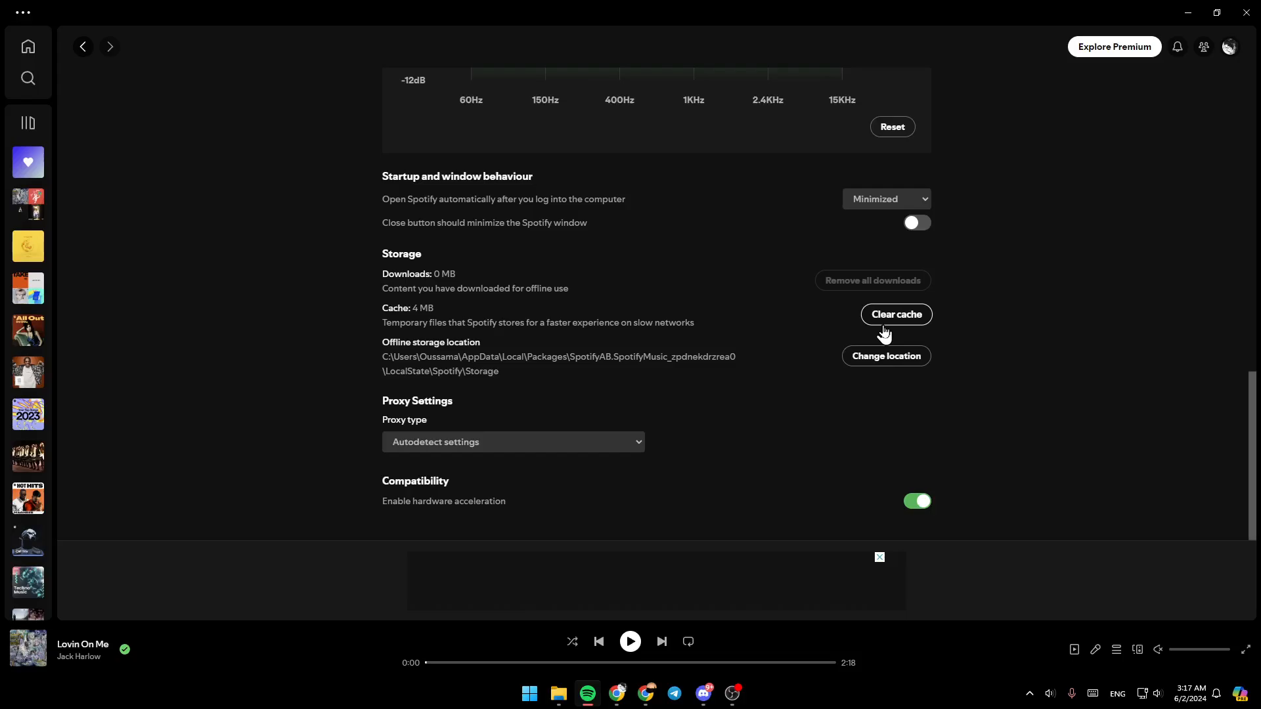
Step: Choose Clear cache in the Storage section
{"action": "left_click", "coordinate": [897, 315]}
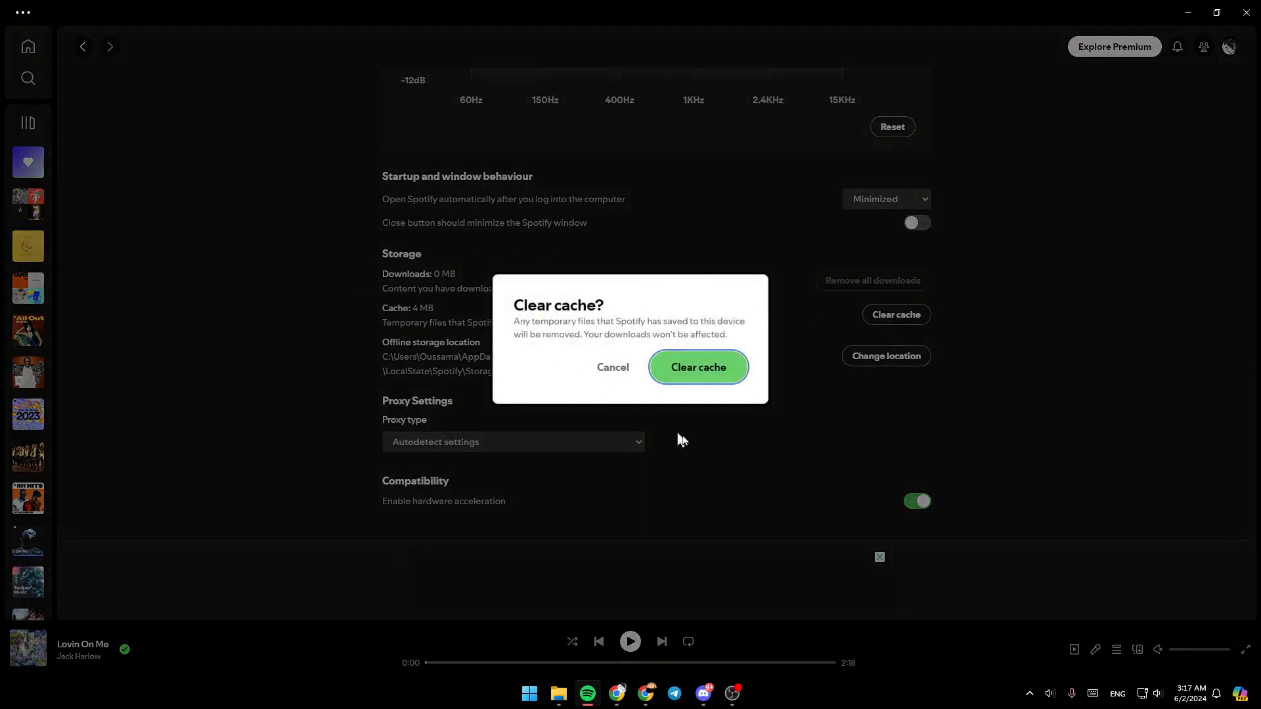
{"action": "mouse_move", "coordinate": [466, 334]}
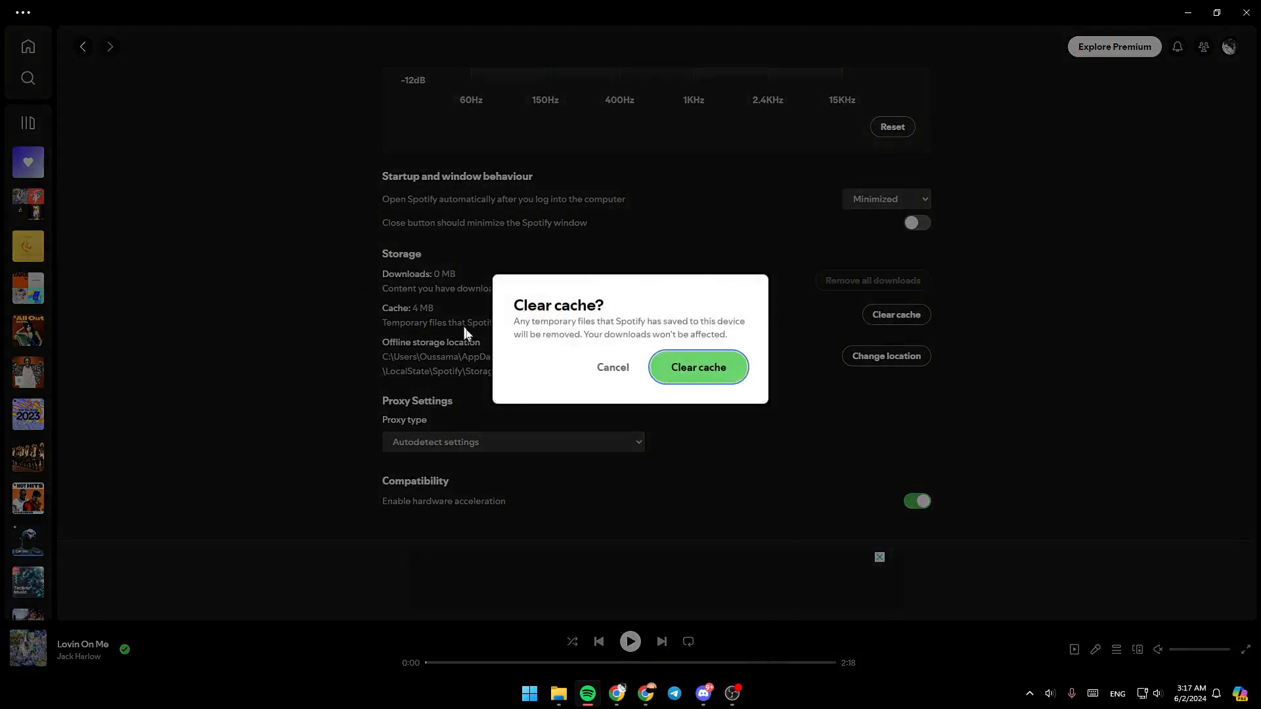
{"action": "mouse_move", "coordinate": [516, 305]}
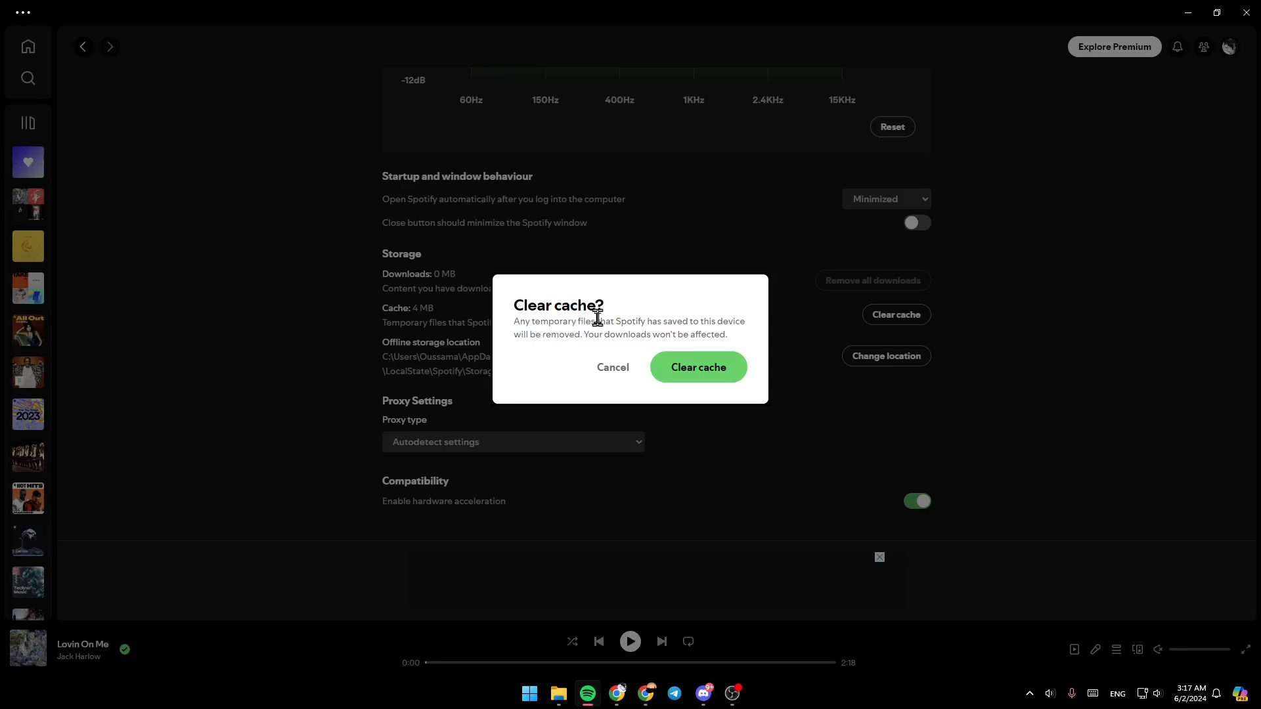
{"action": "mouse_move", "coordinate": [708, 325]}
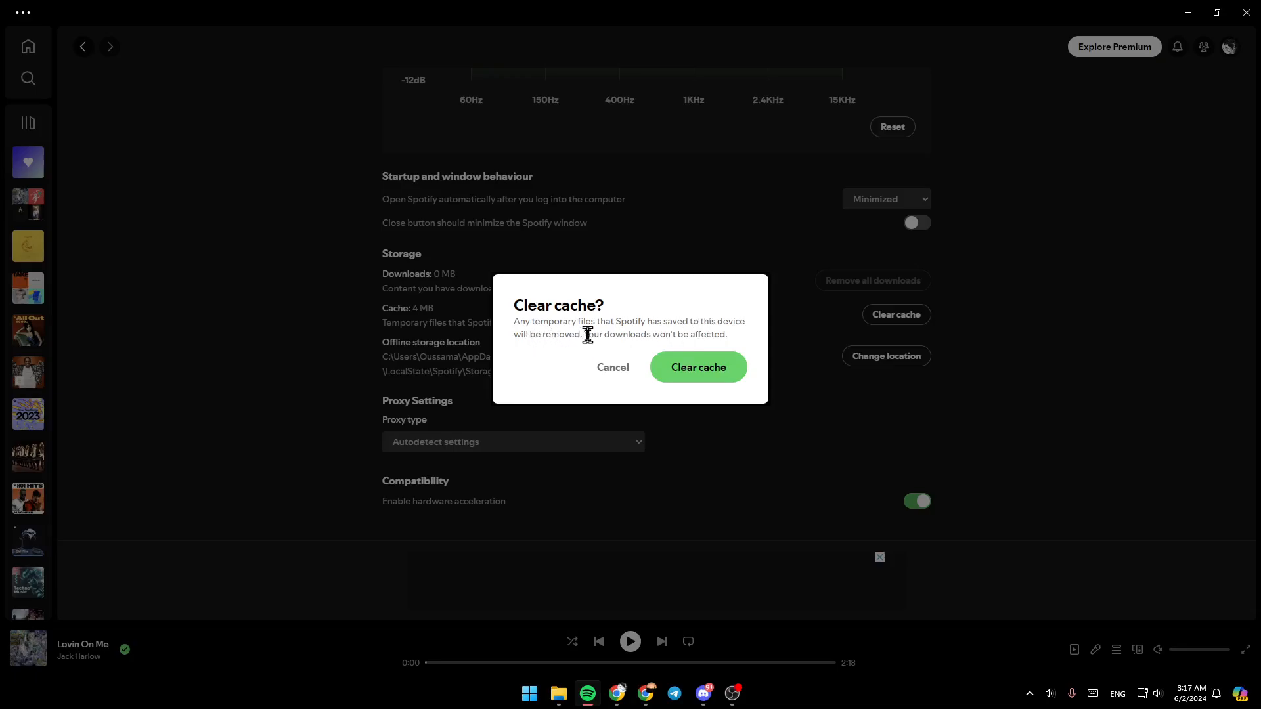
{"action": "mouse_move", "coordinate": [690, 339]}
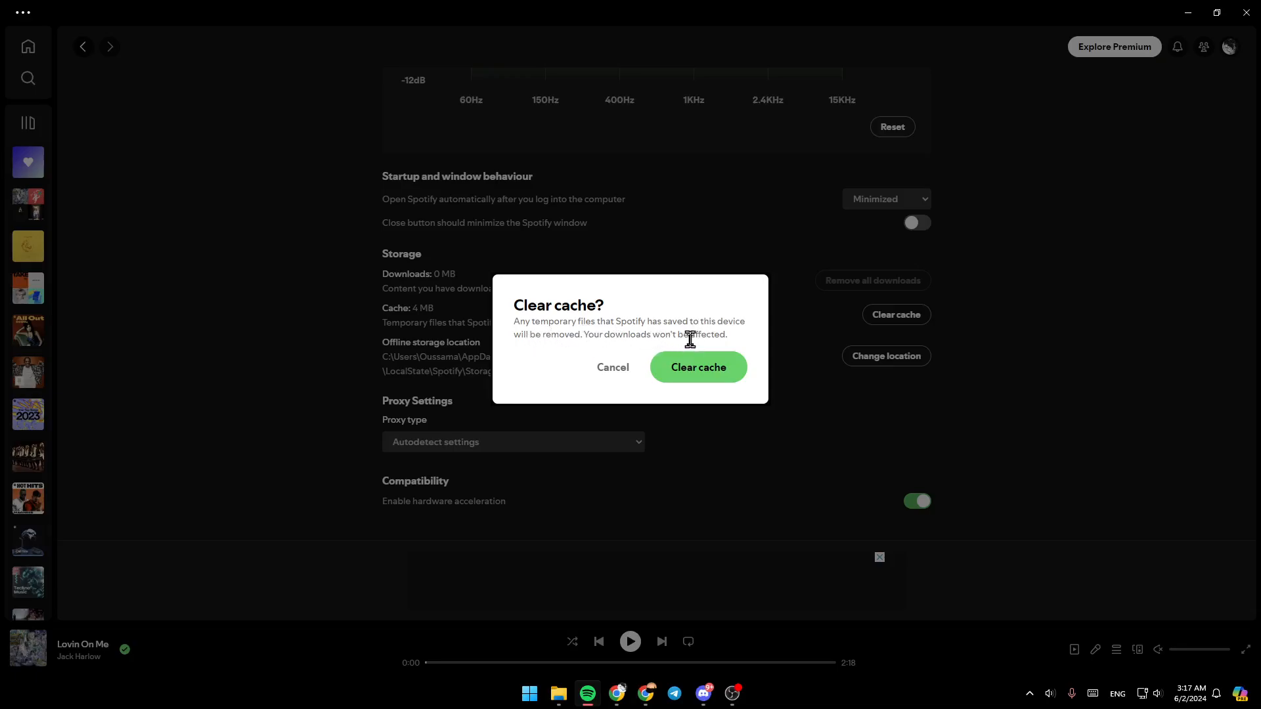
Step: Confirm Clear cache, reducing the cache from 4 MB to 2 MB
{"action": "left_click", "coordinate": [698, 368]}
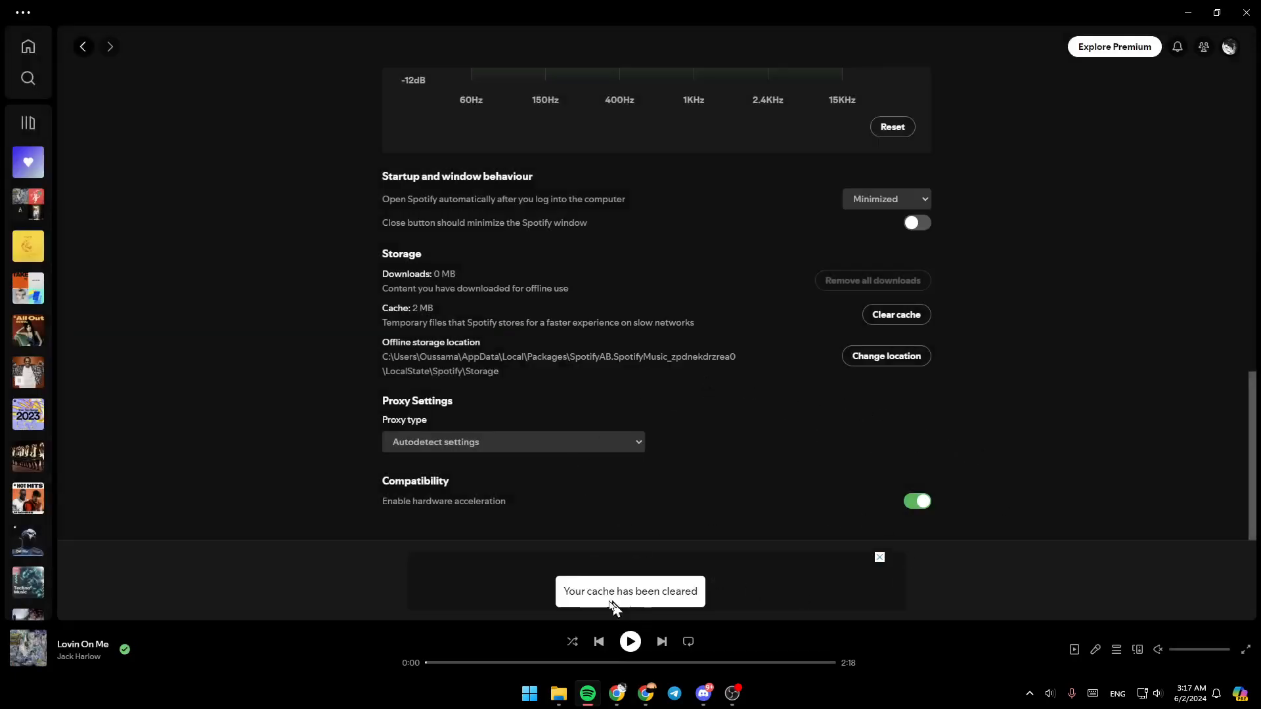
{"action": "mouse_move", "coordinate": [1025, 531]}
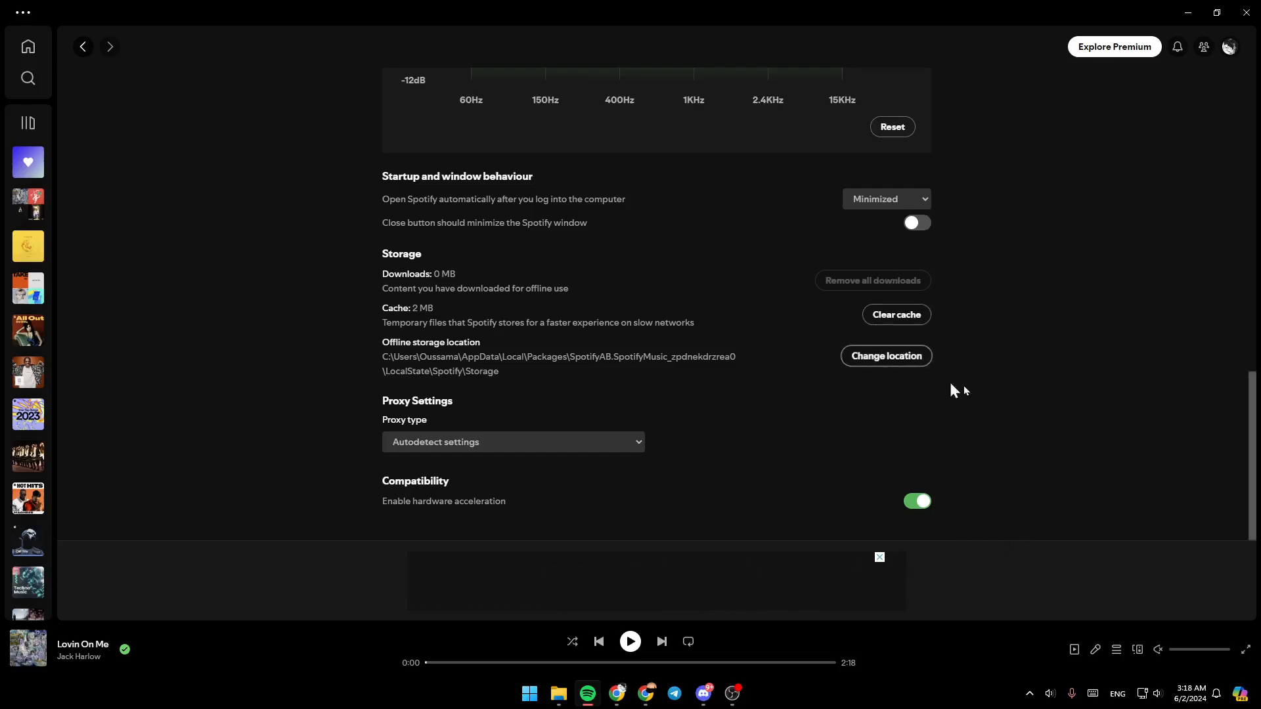
{"action": "mouse_move", "coordinate": [83, 47]}
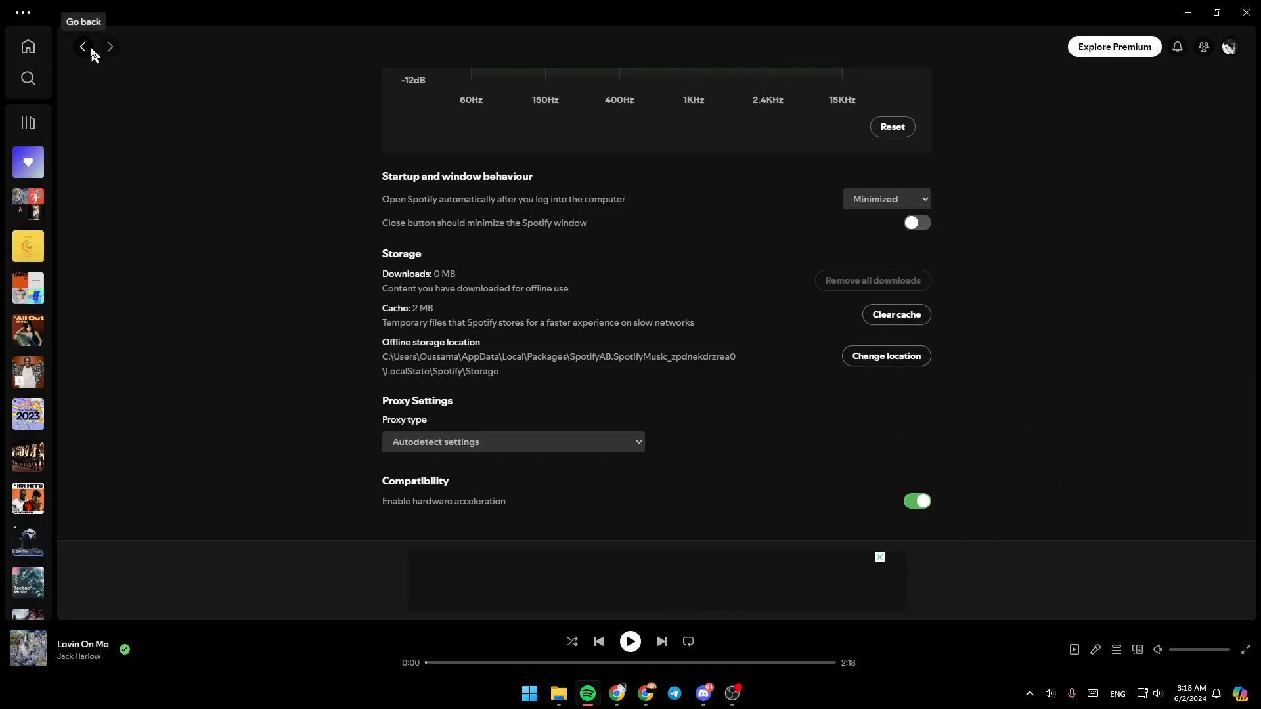